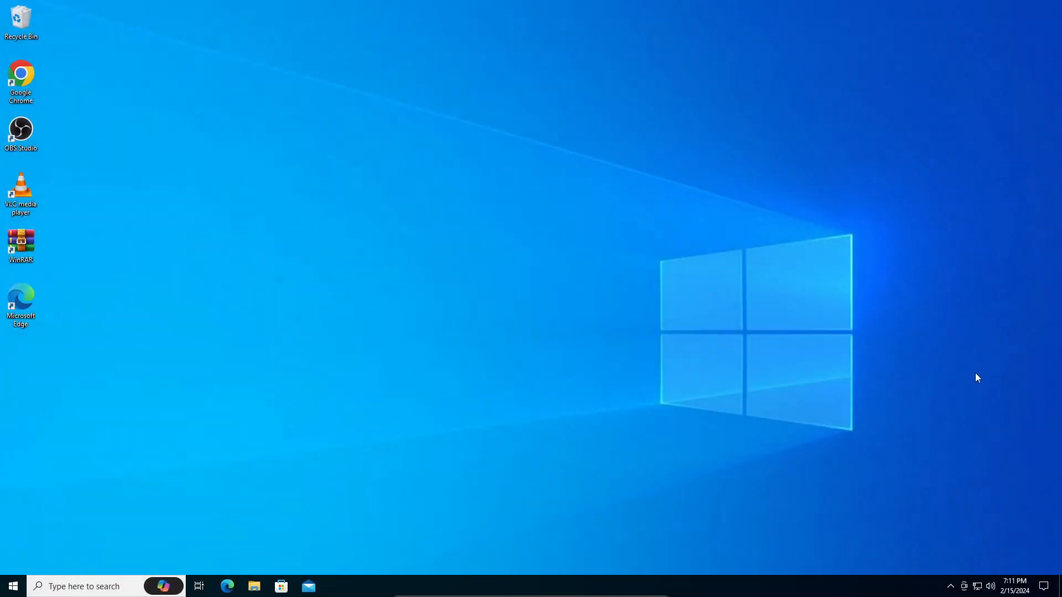
mouse_move(549, 276)
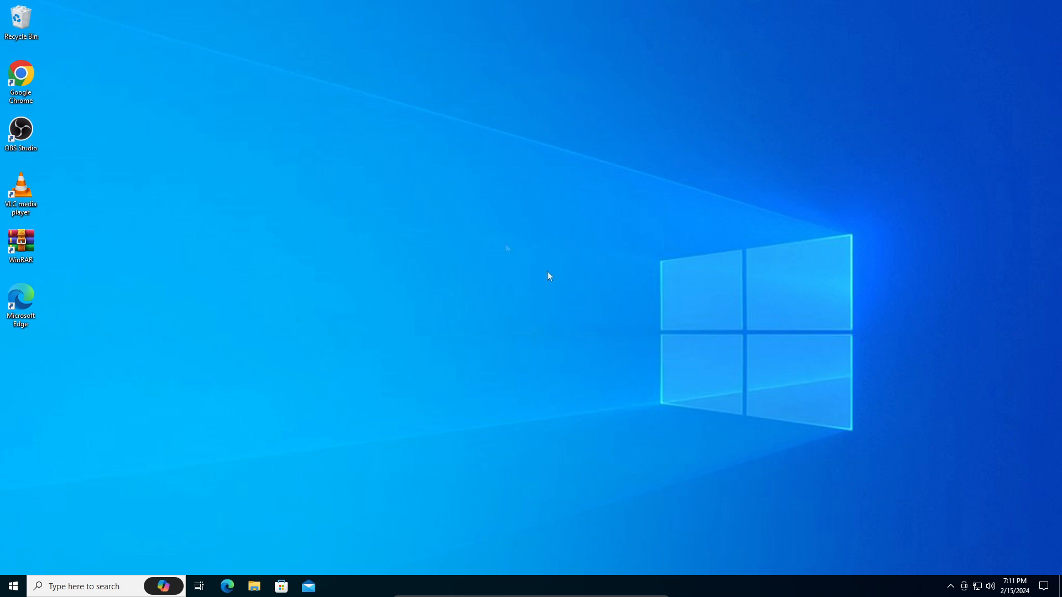
mouse_move(220, 491)
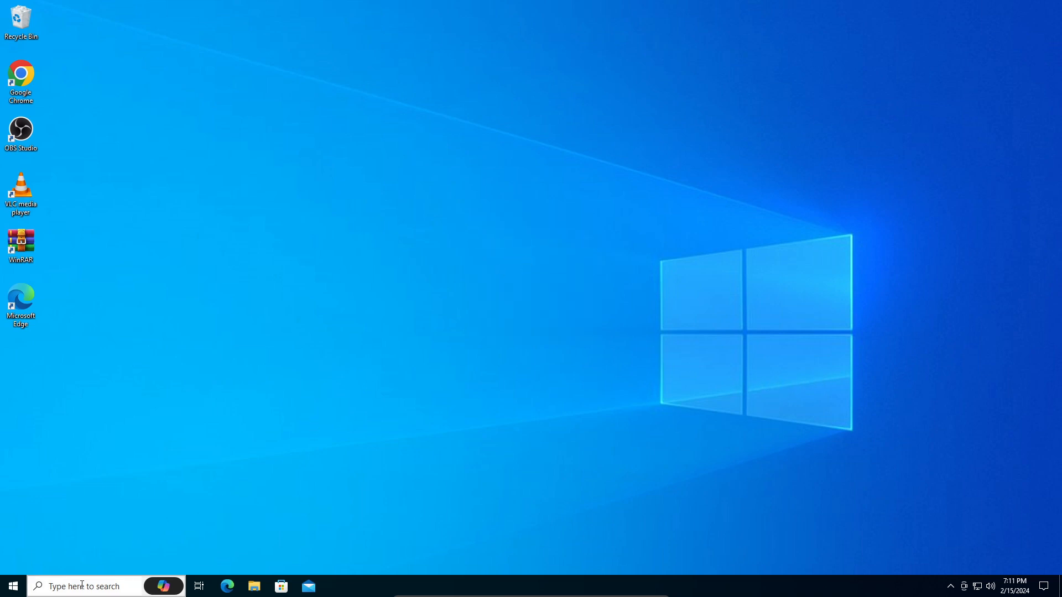
Launch the Settings app from the Start menu search
click(12, 587)
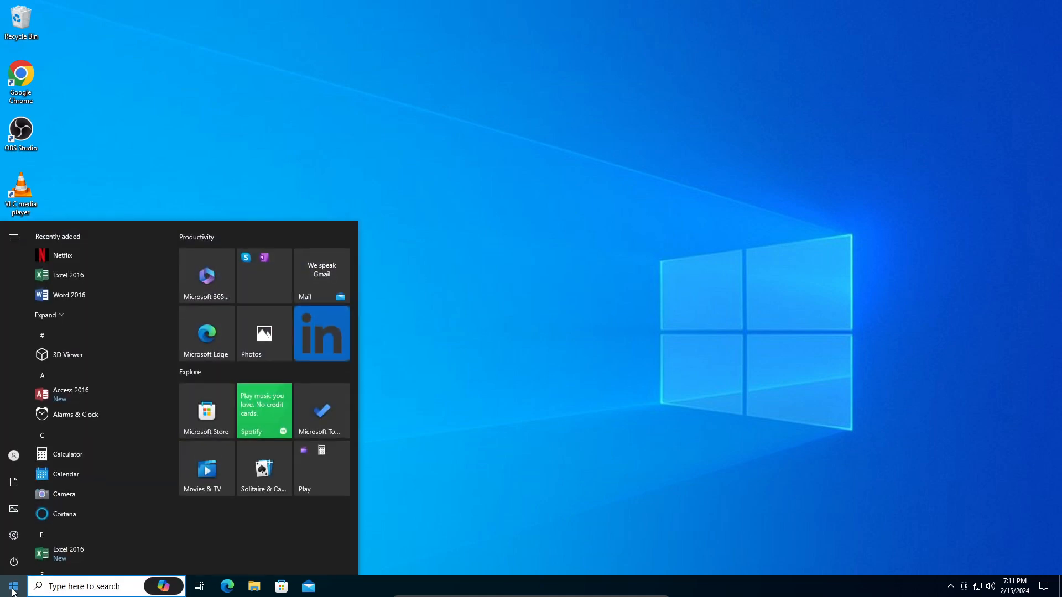
mouse_move(85, 586)
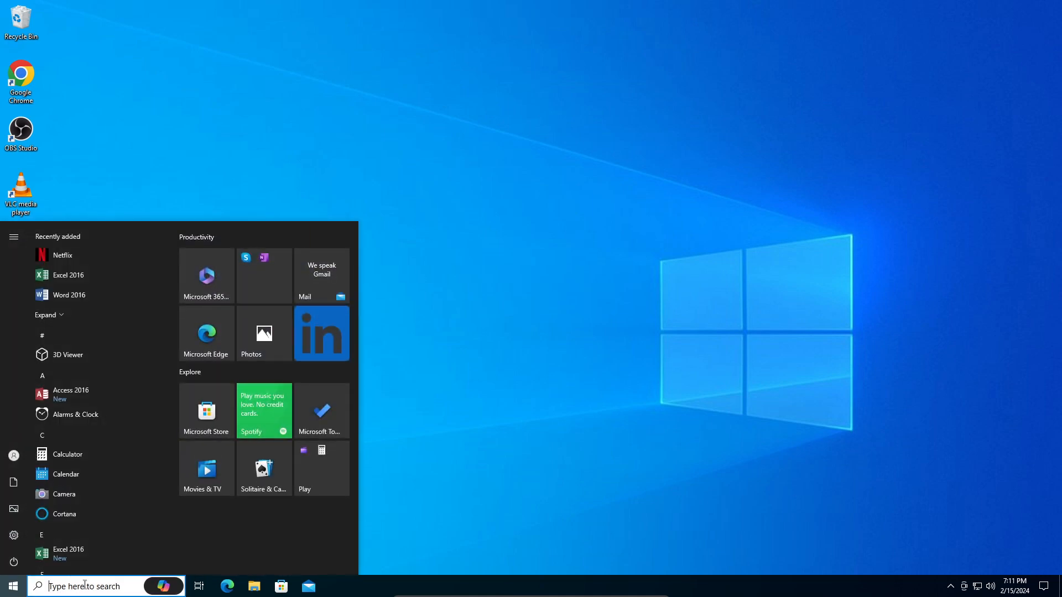
text(Settings)
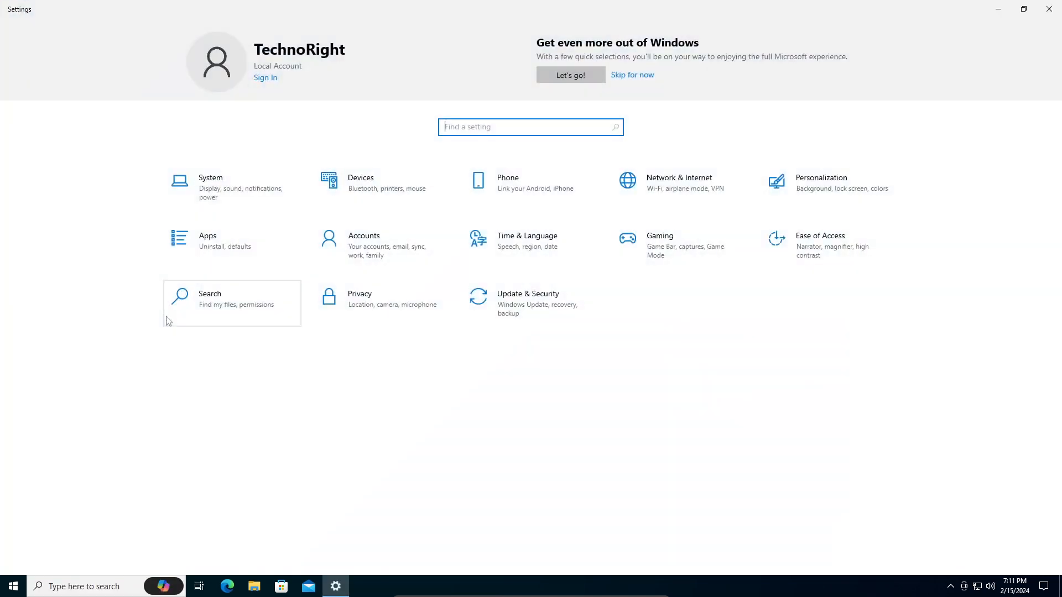
mouse_move(325, 386)
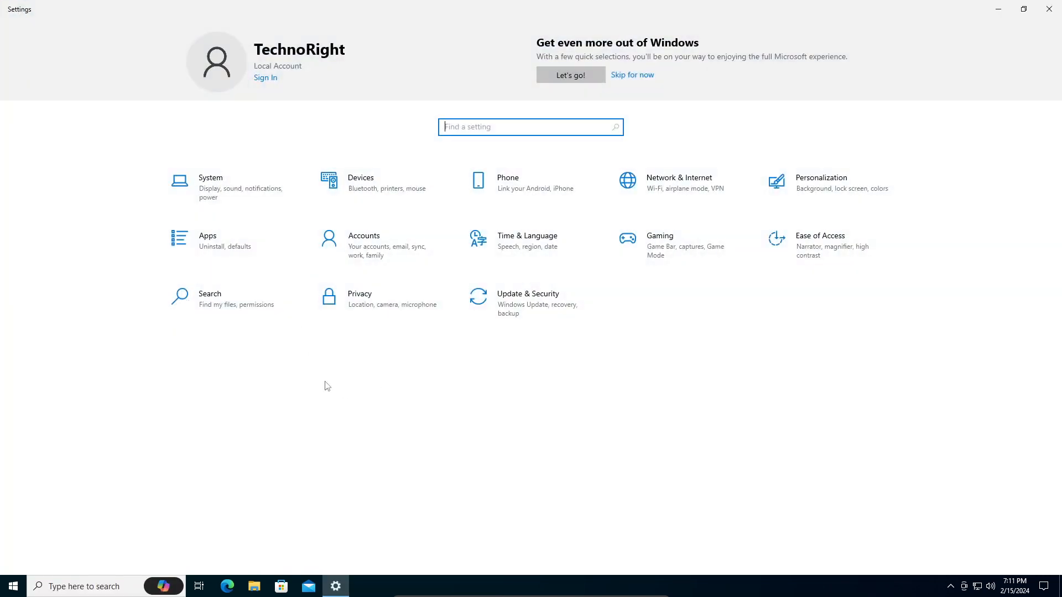
mouse_move(833, 264)
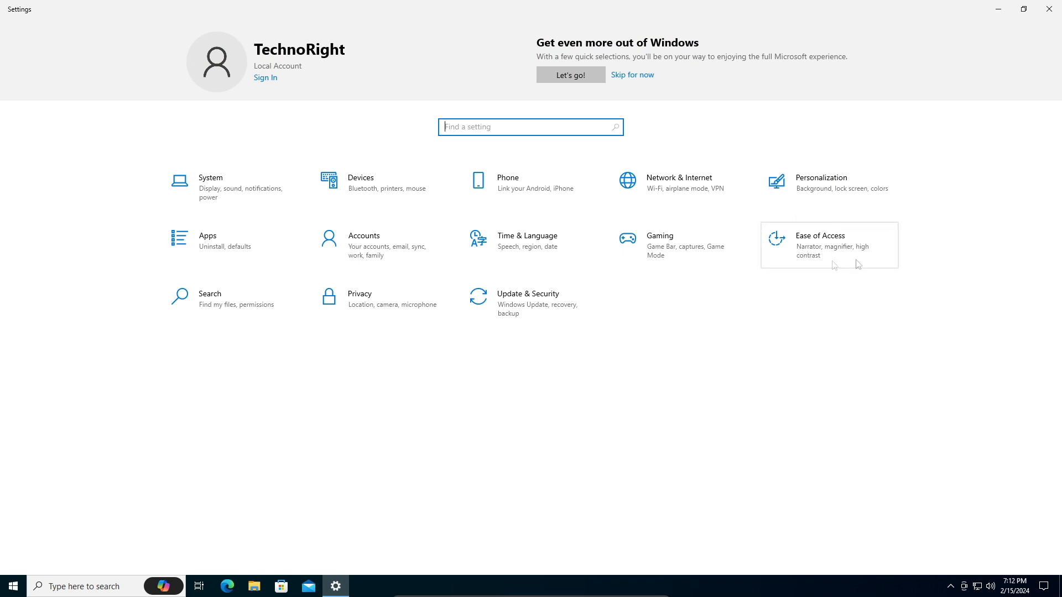
Go to Ease of Access, landing on its Display page
click(820, 245)
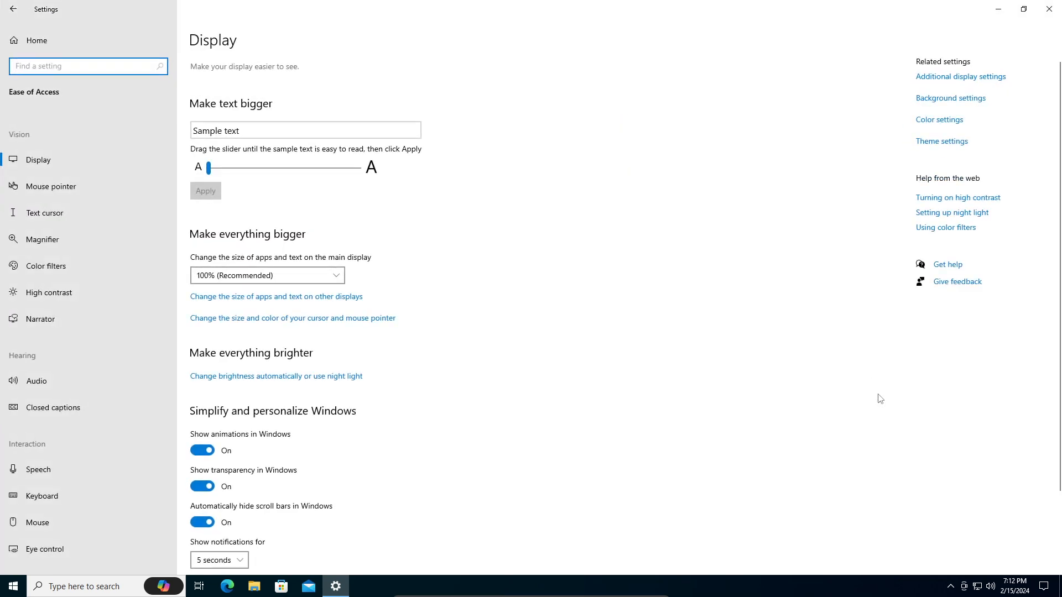
scroll(down, 3)
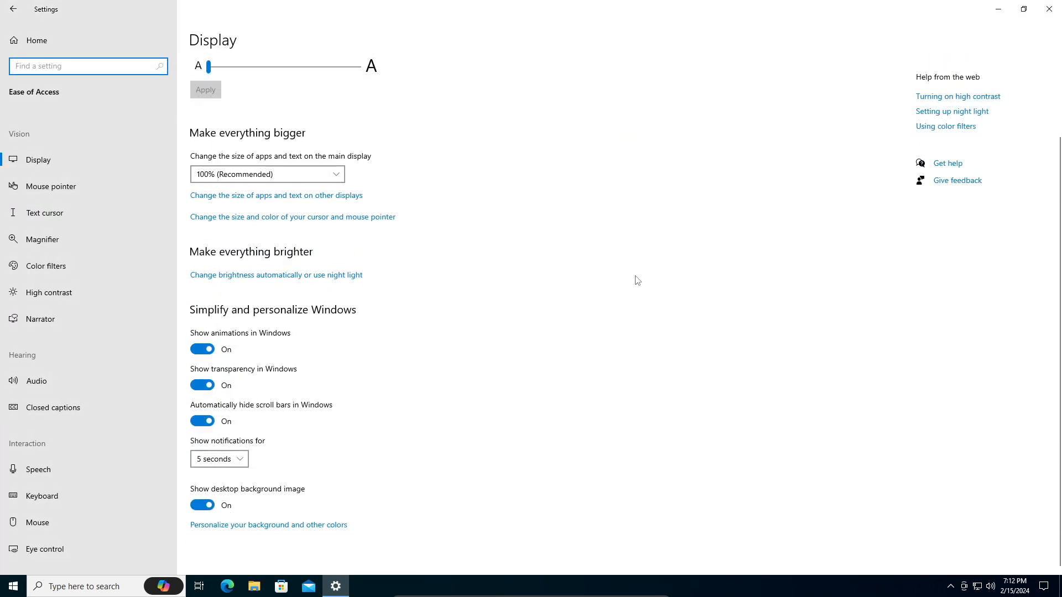
scroll(up, 3)
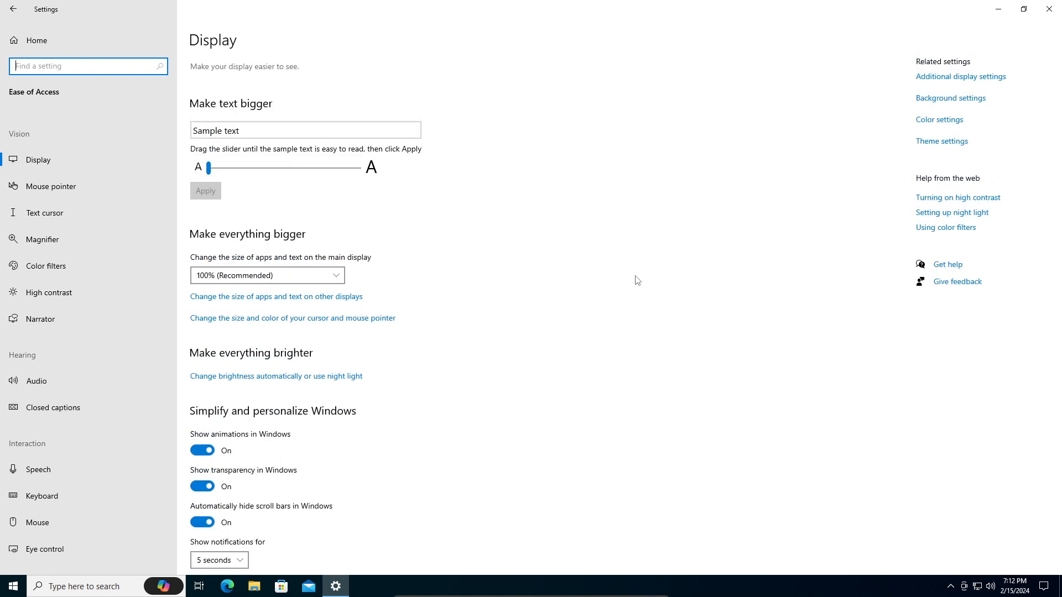
mouse_move(64, 252)
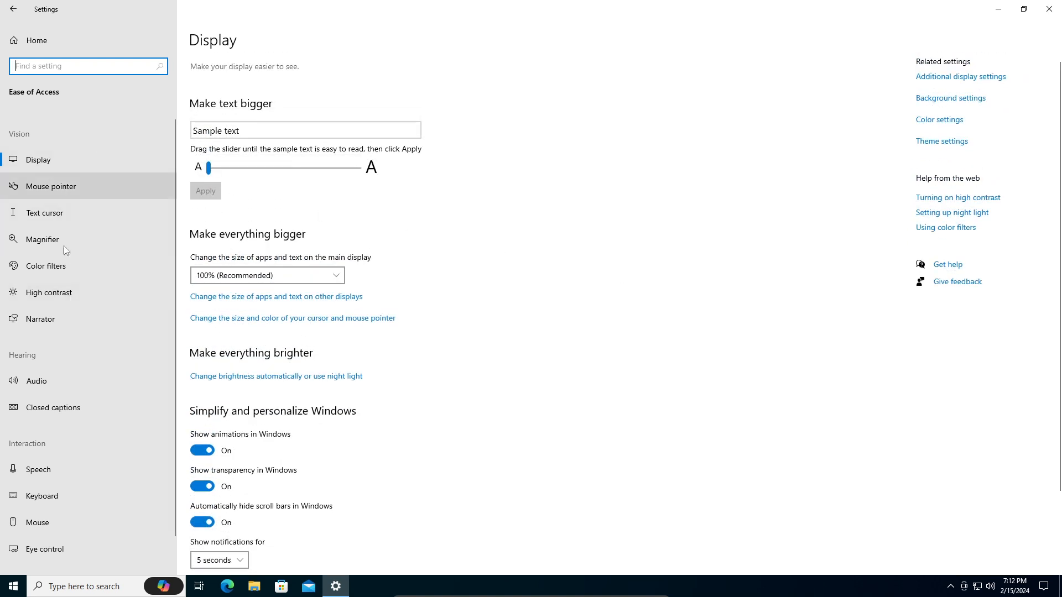
mouse_move(76, 244)
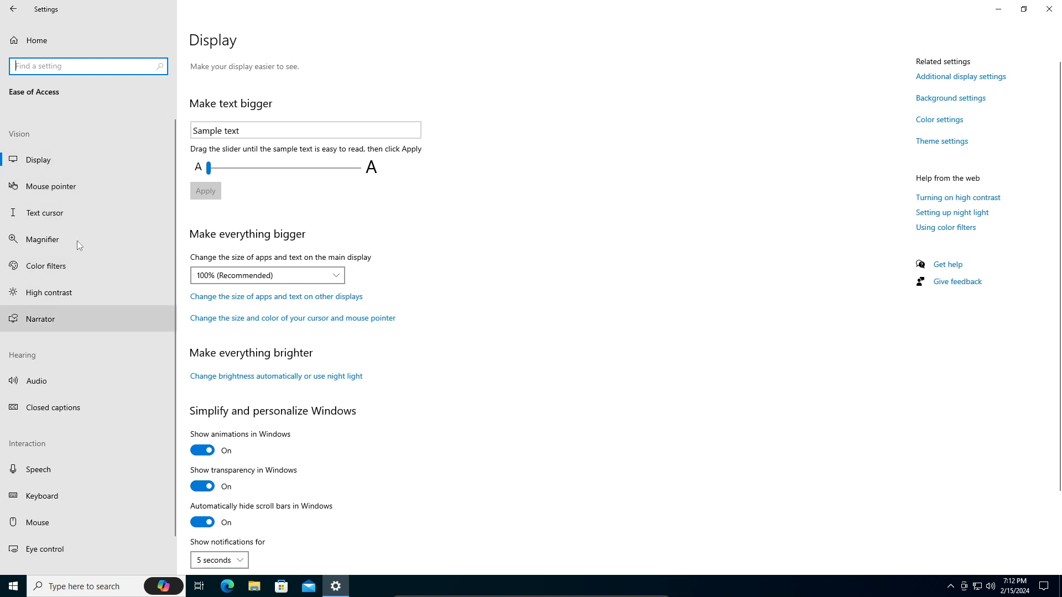
Show the Narrator page with the 'Turn on Narrator' toggle Off
click(40, 318)
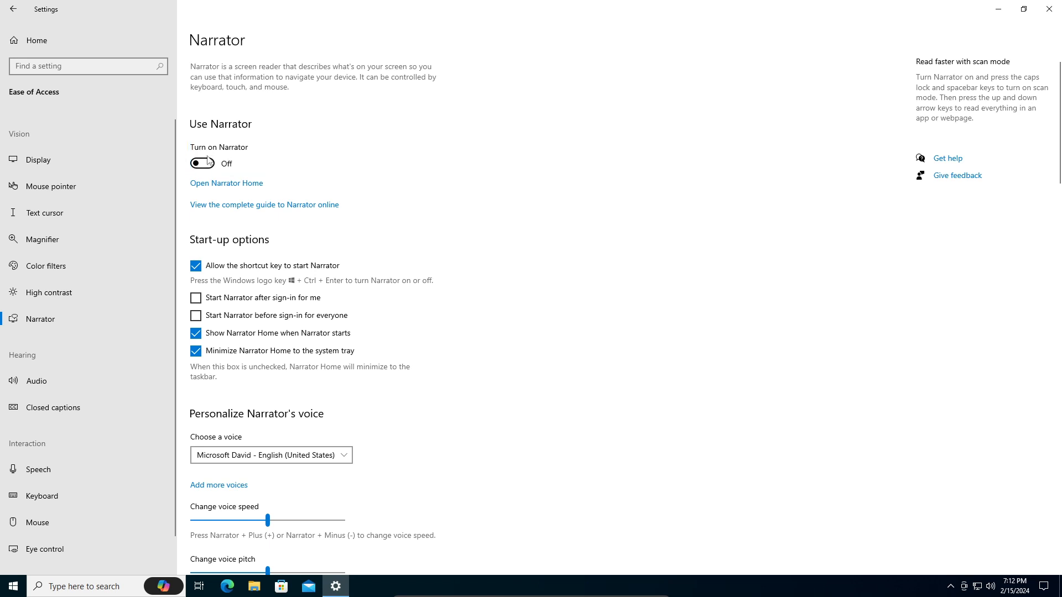
mouse_move(301, 167)
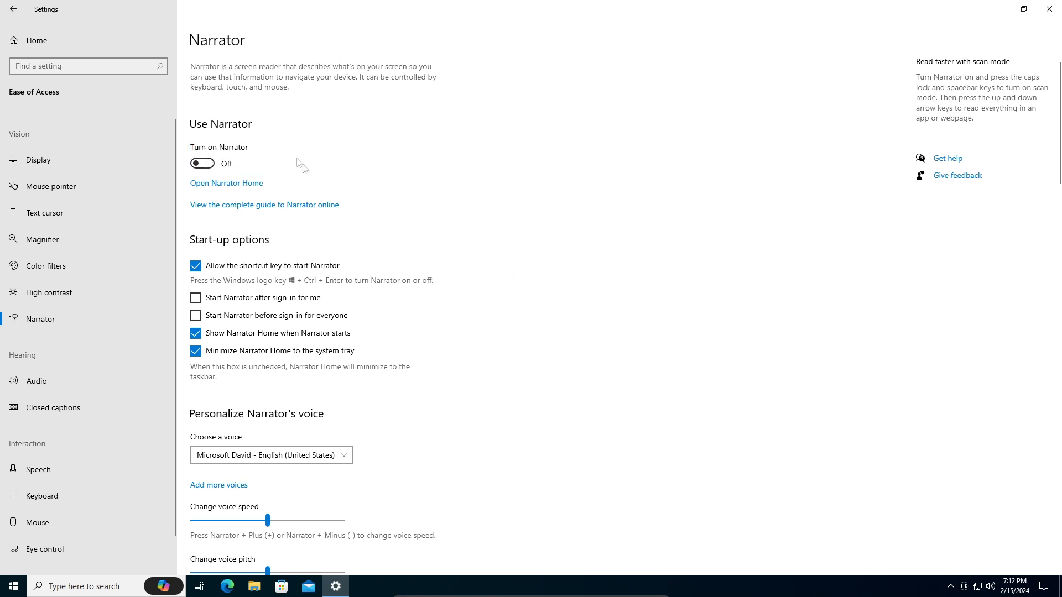
mouse_move(246, 168)
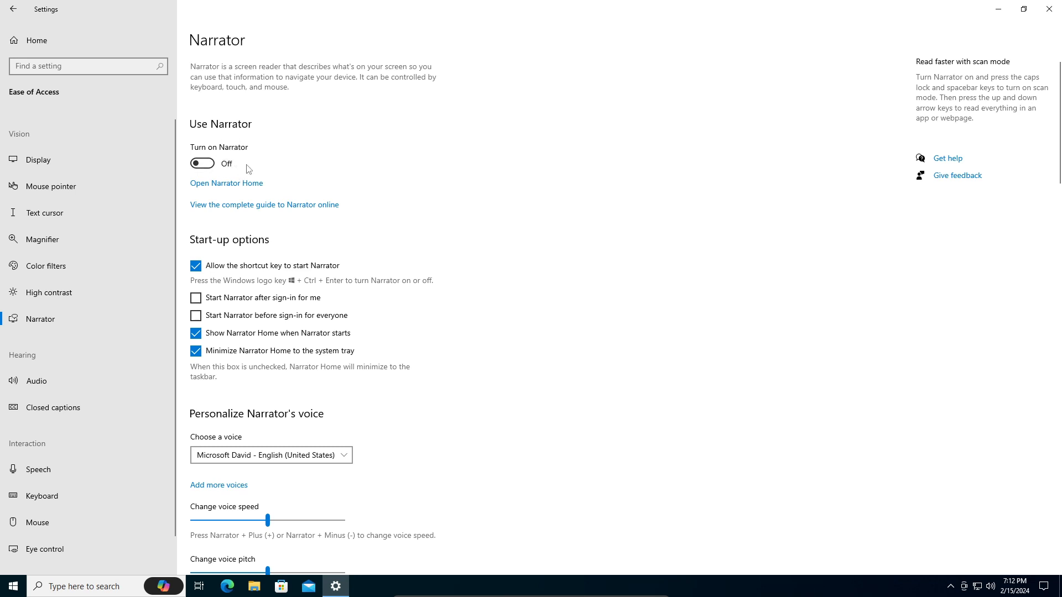
mouse_move(632, 182)
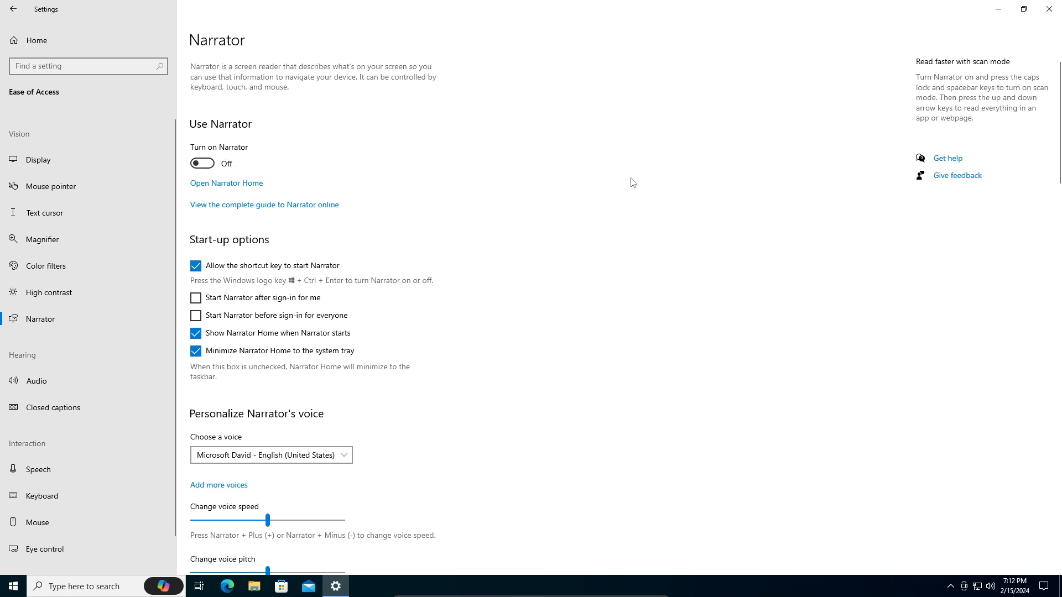
mouse_move(810, 129)
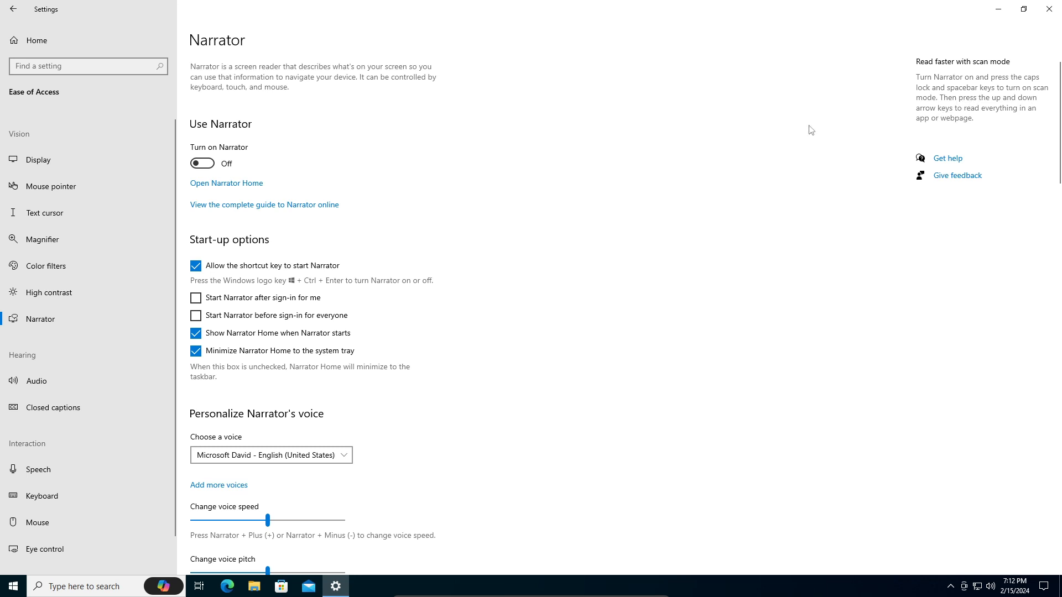